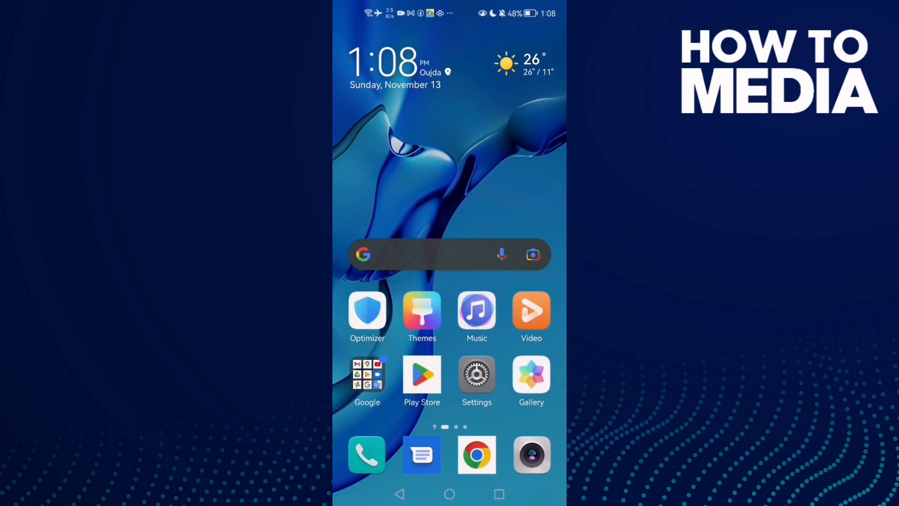
Launch the Settings app from the home screen
click(476, 375)
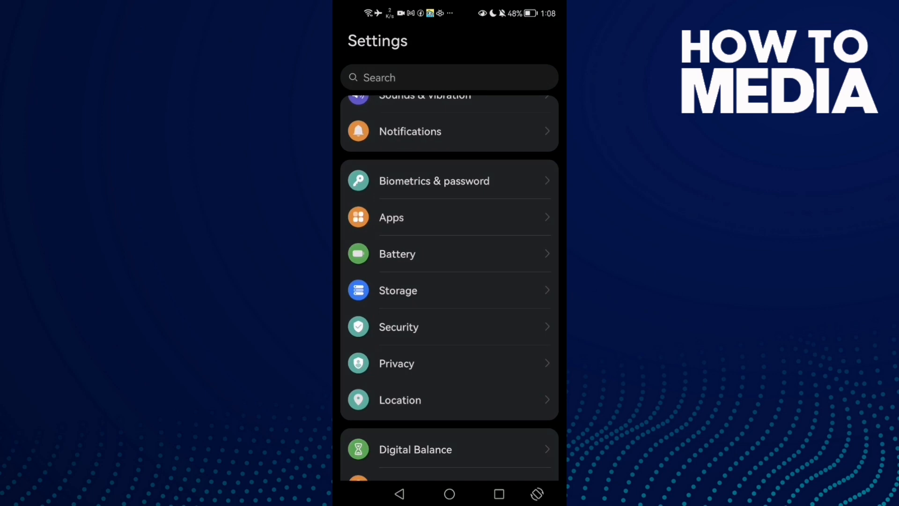
Locate Netflix in the Apps list and force-stop it with confirmation
scroll(down, 3)
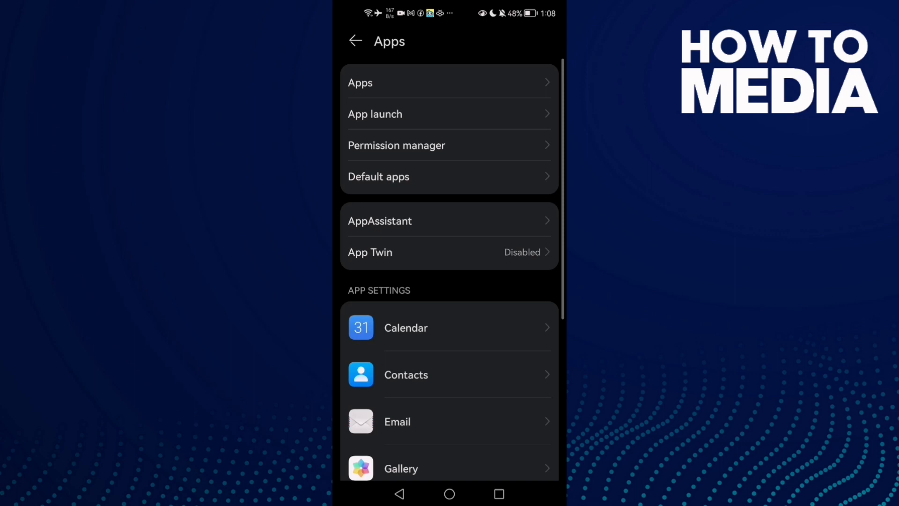
text(link)
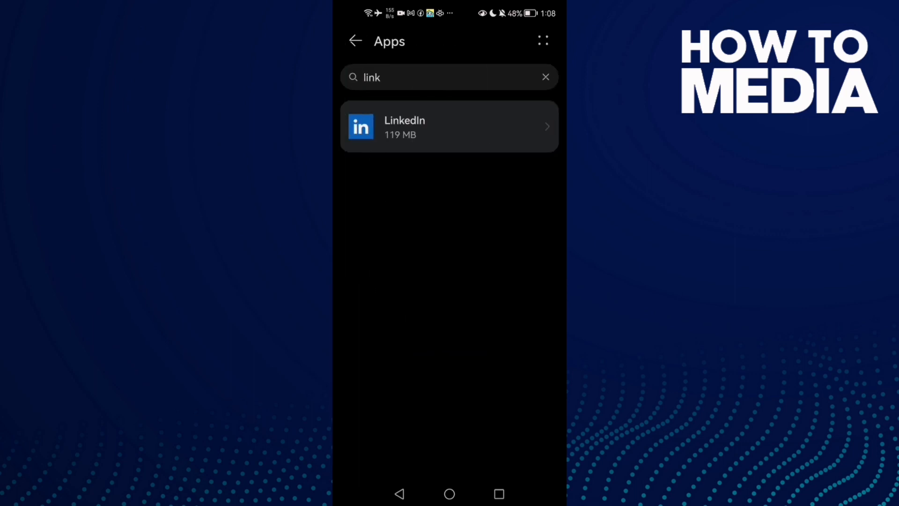
click(545, 77)
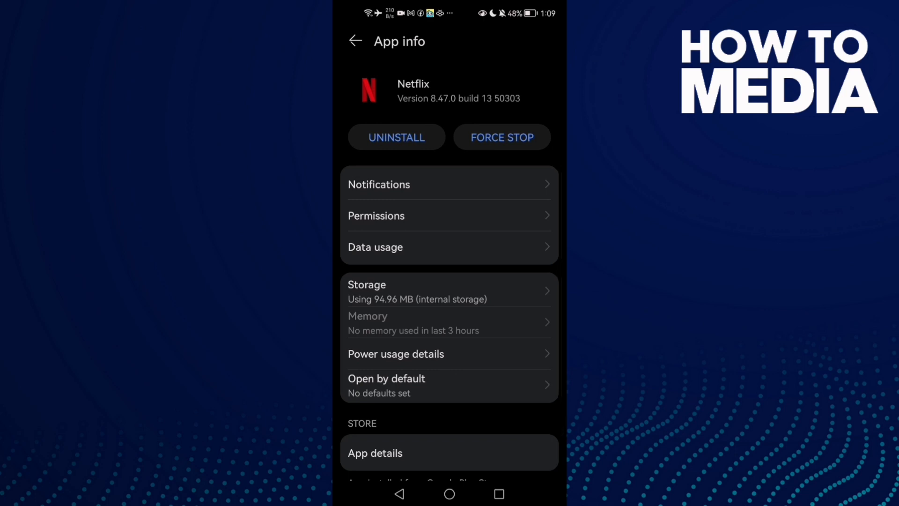
click(502, 137)
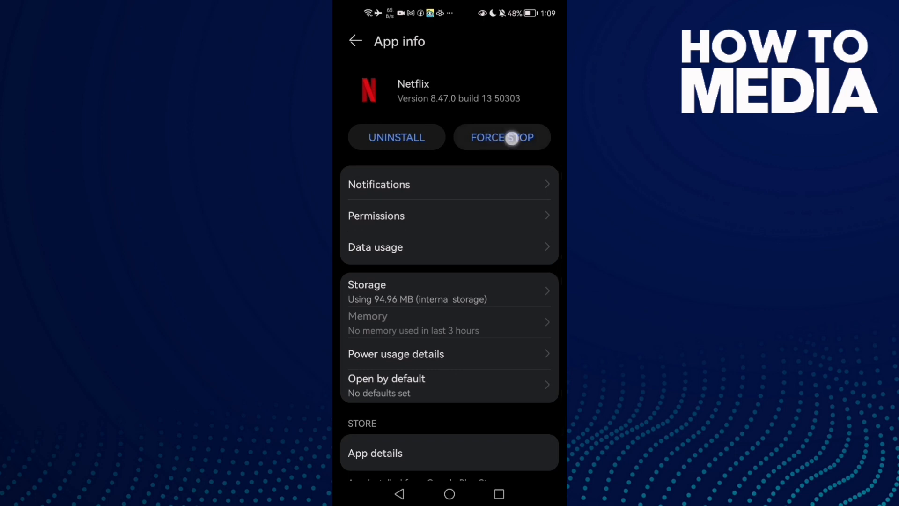
click(502, 136)
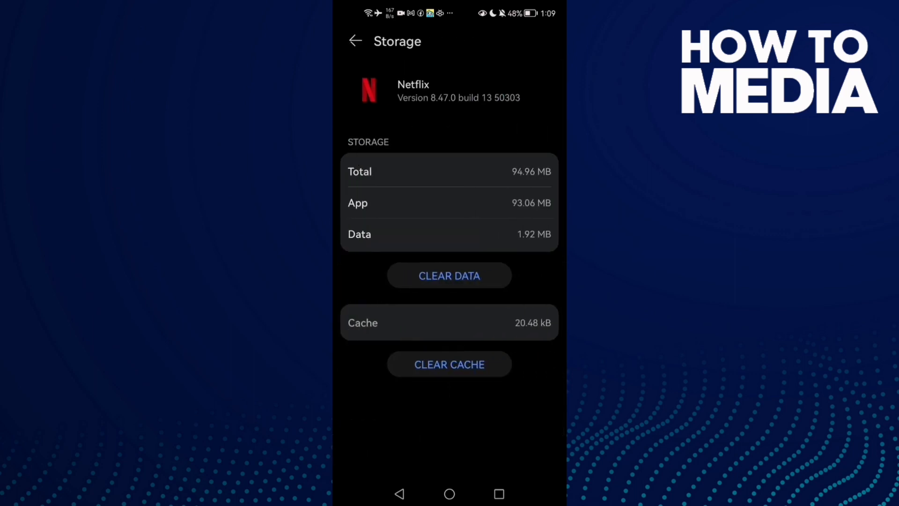
Clear Netflix's cache to 0 B and bring up its permissions list
click(448, 364)
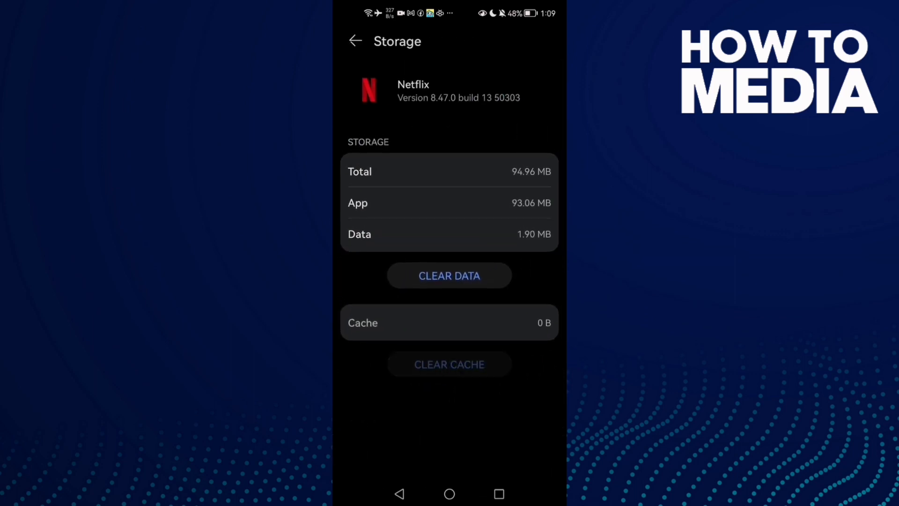
click(354, 40)
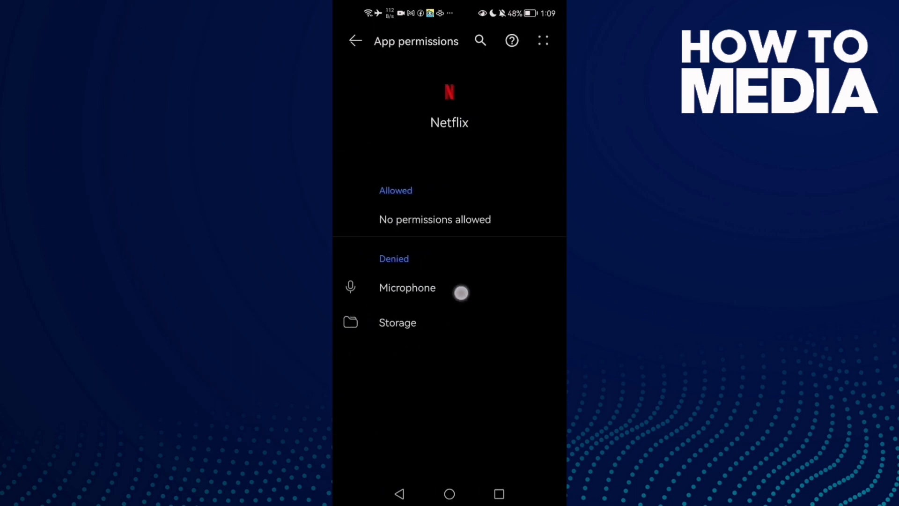
click(397, 322)
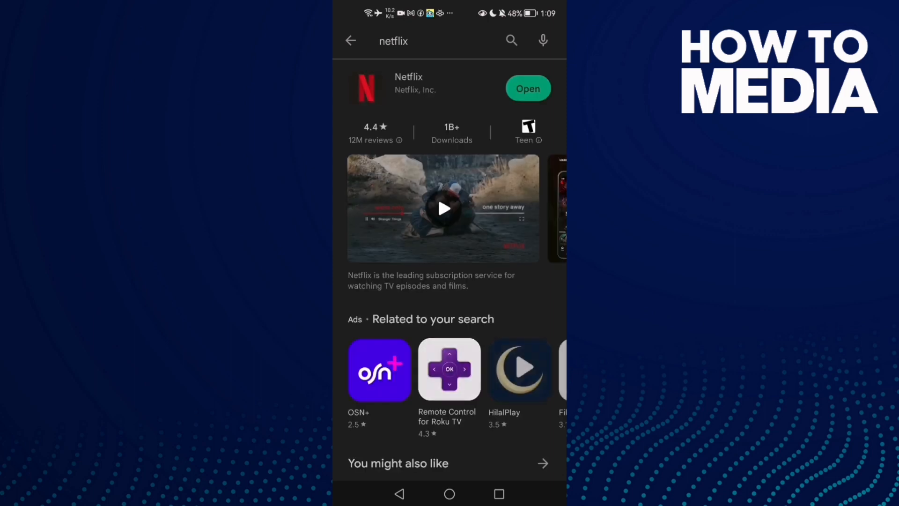
View Netflix's store listing, scrolling through What's new and About this app for updates
click(408, 83)
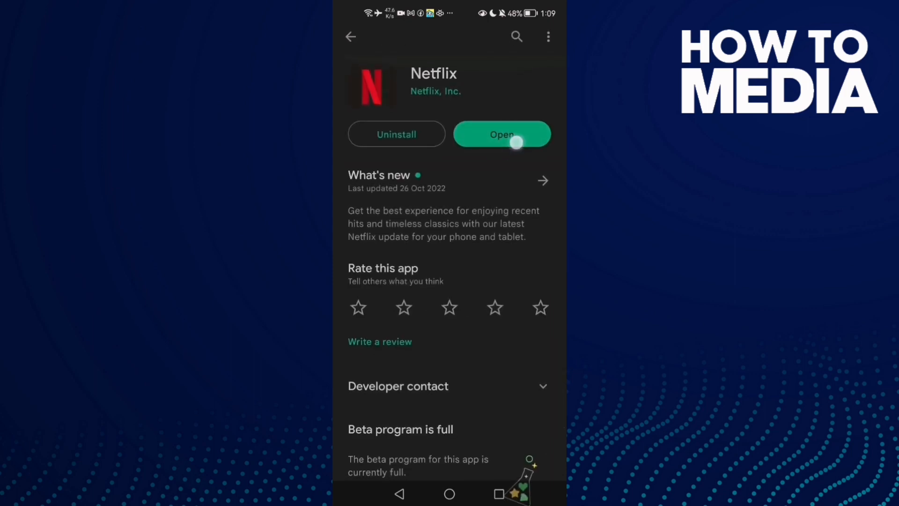
scroll(down, 3)
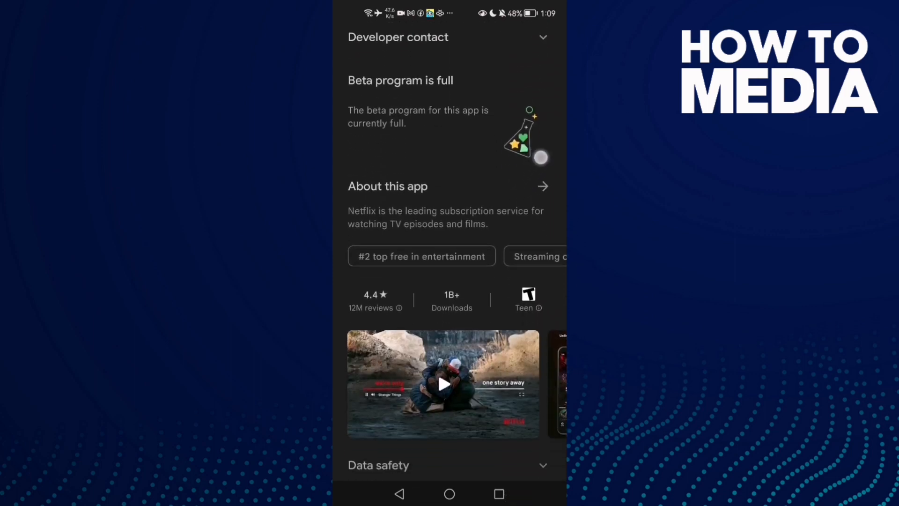